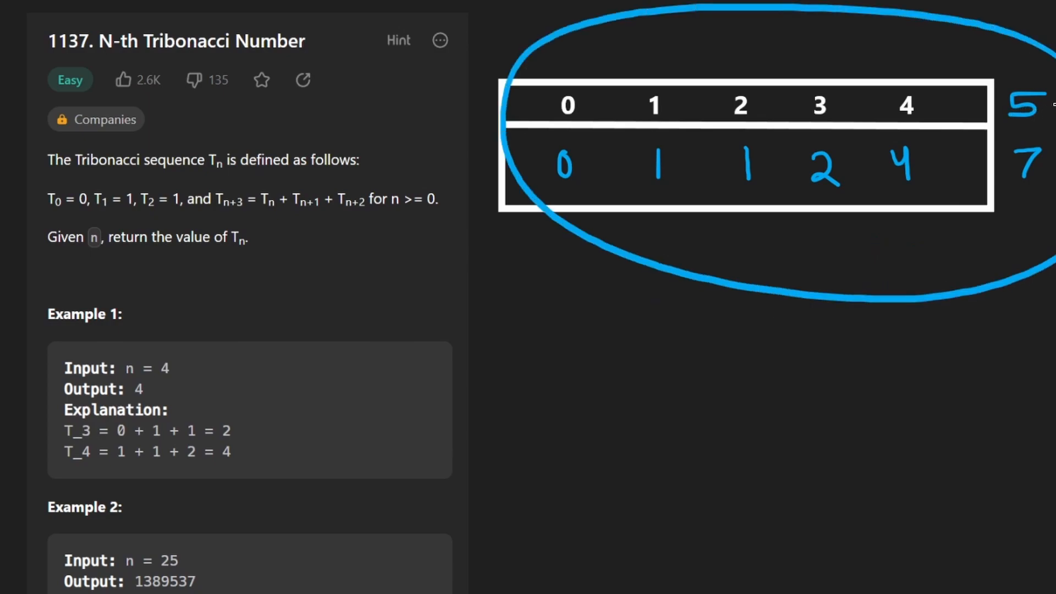
mouse_move(592, 174)
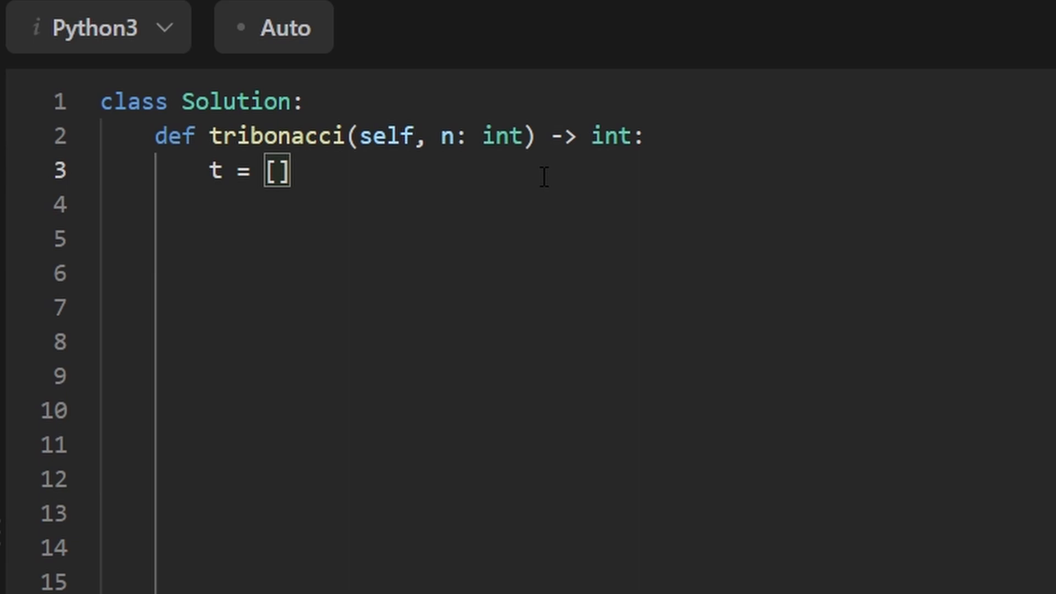
Step: Seed t with 0, 1, 1 and return t[n] early when n < 3
type("0, 1,")
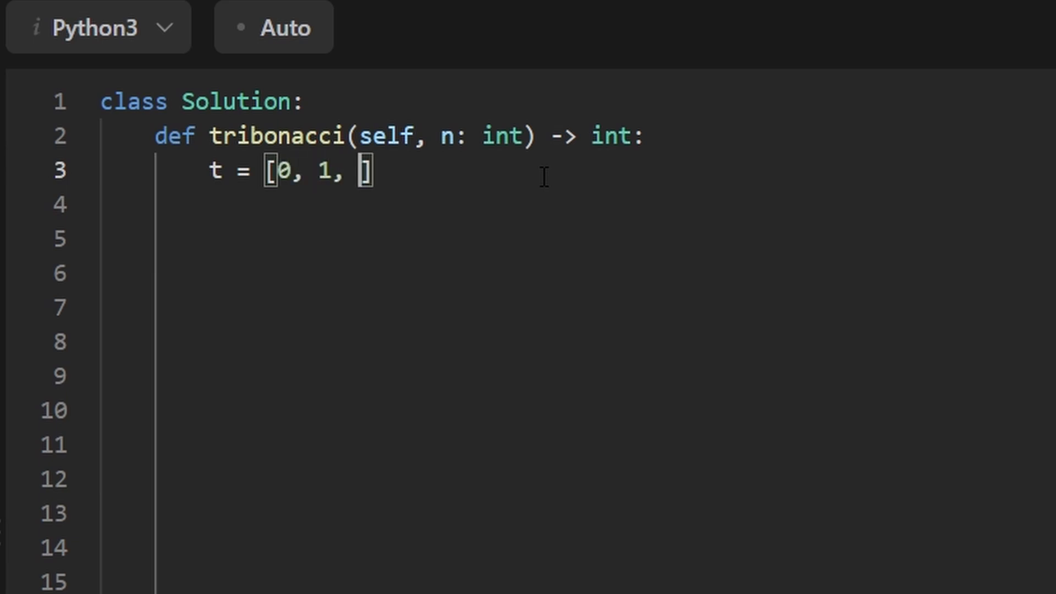
type("1")
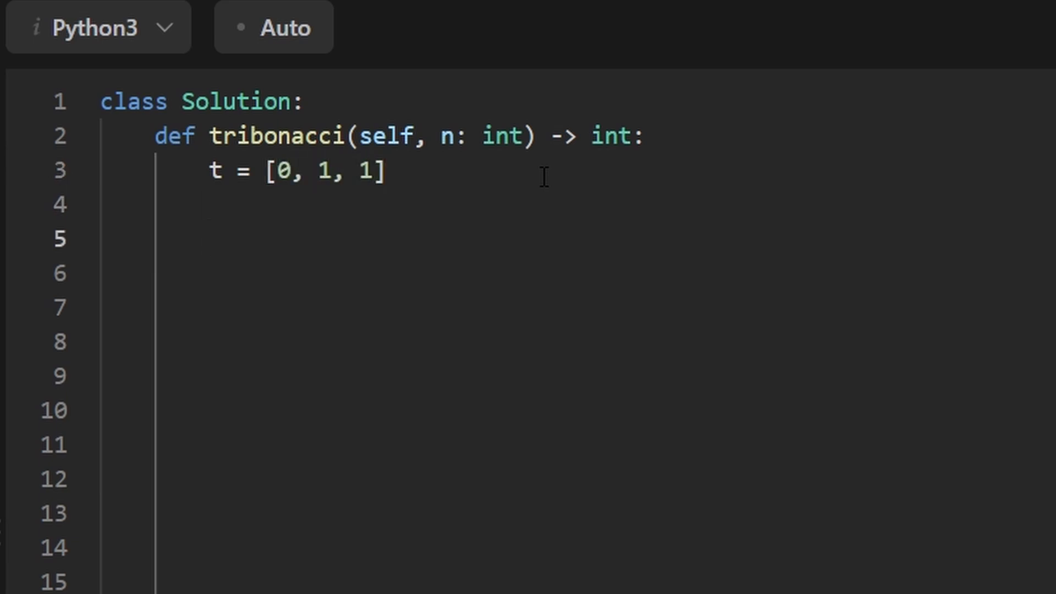
type("if n")
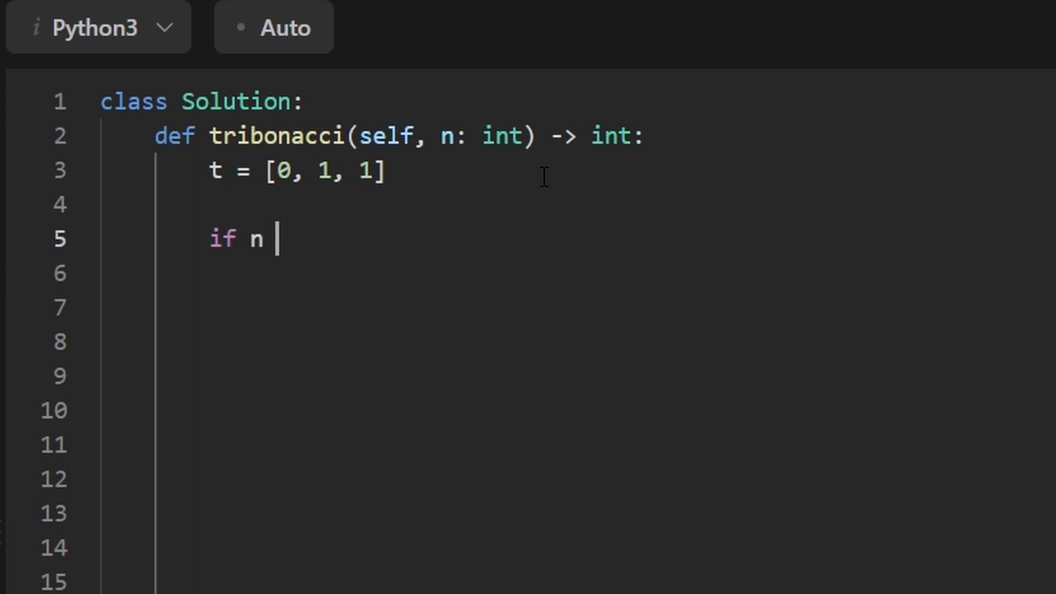
type("< 3:")
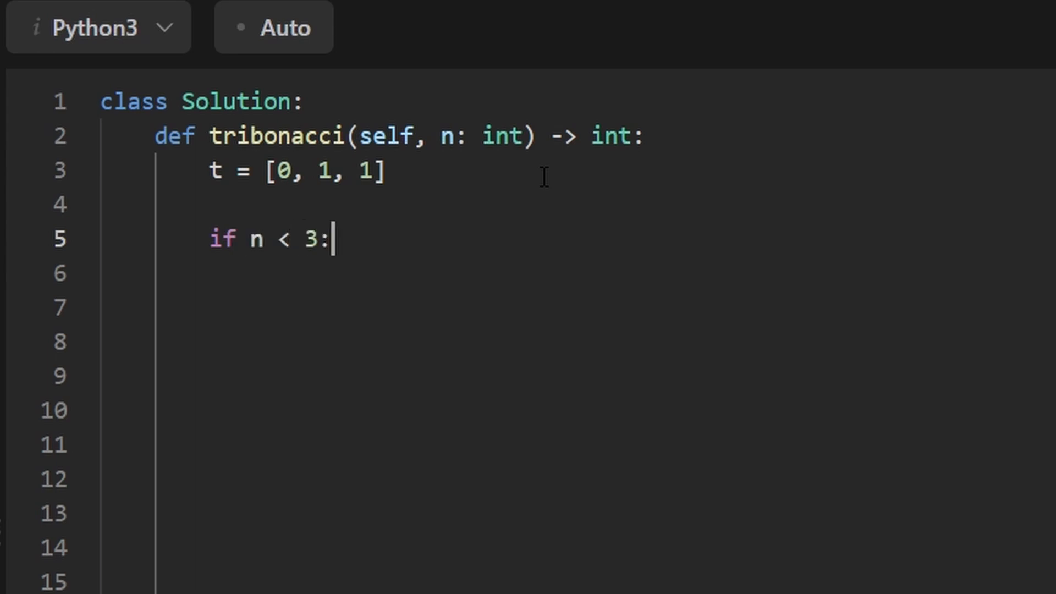
type("return t")
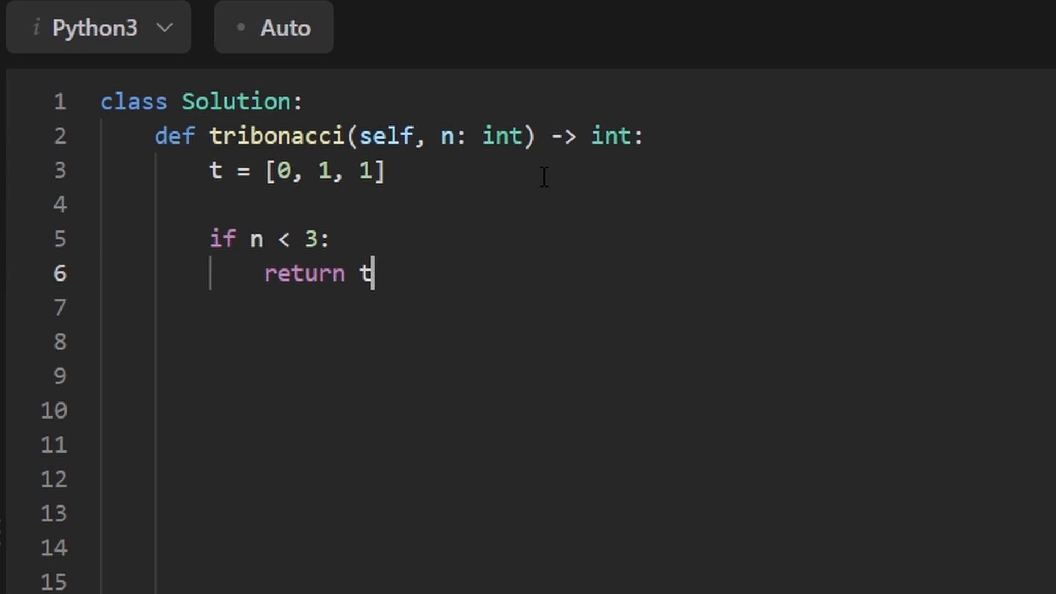
type("[n]")
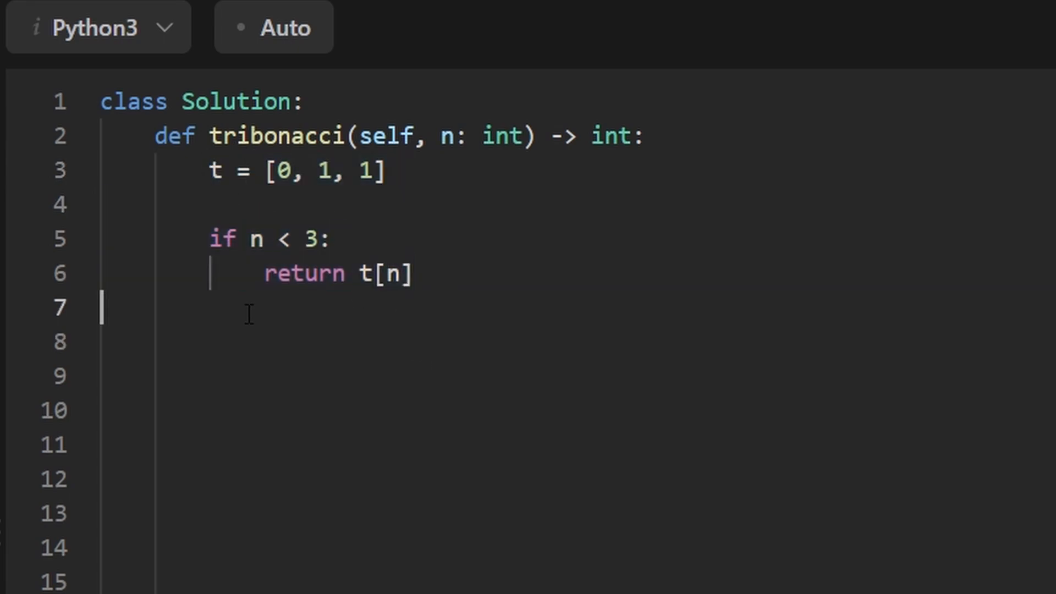
Step: Write the loop header 'for i in range(3, n + 1):' after the early return
type("for")
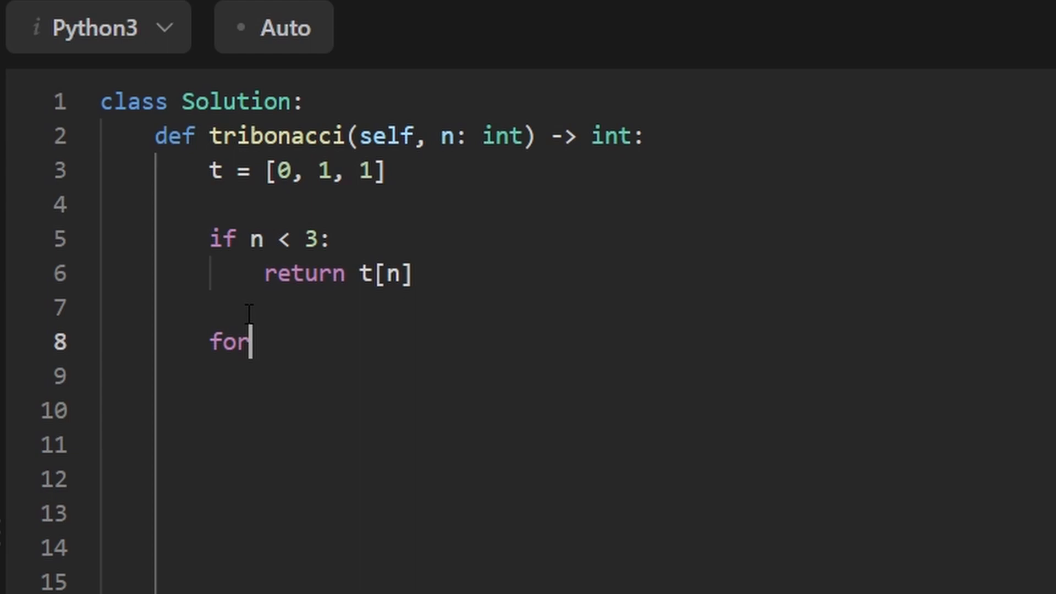
type("i in rang")
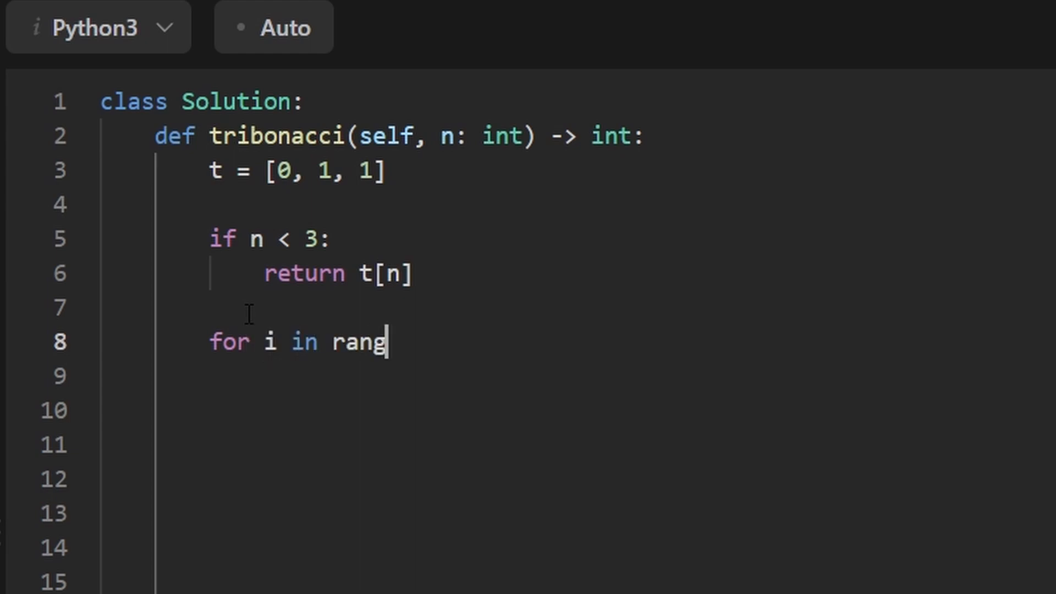
type("e(")
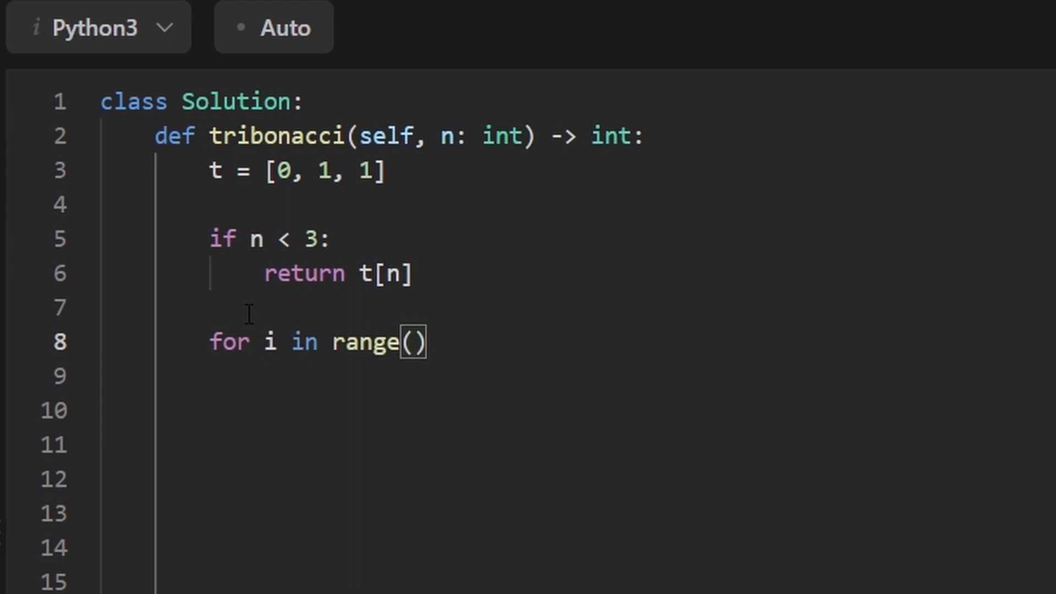
type("3")
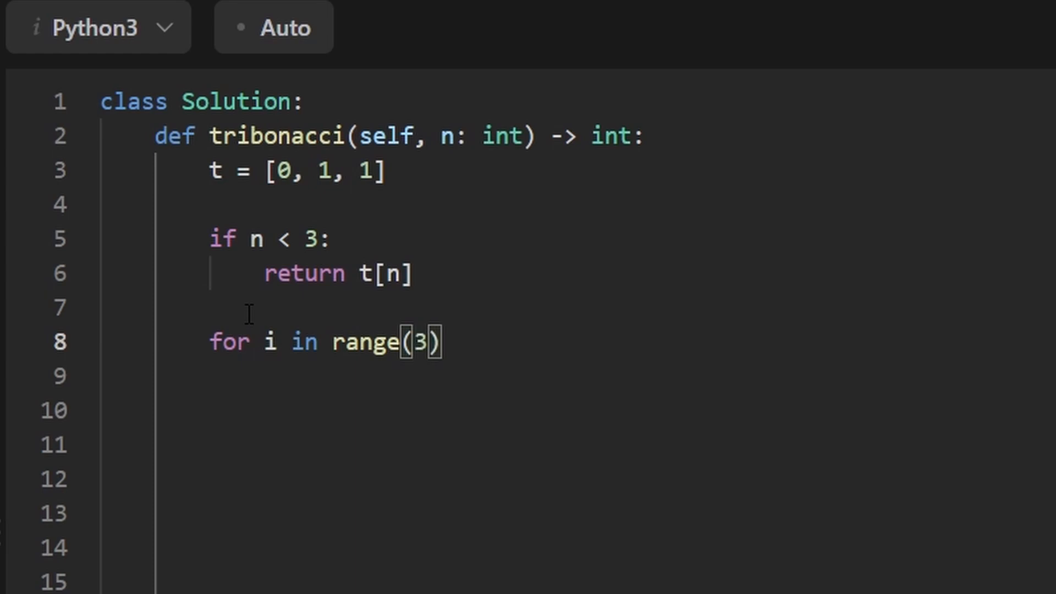
type(",")
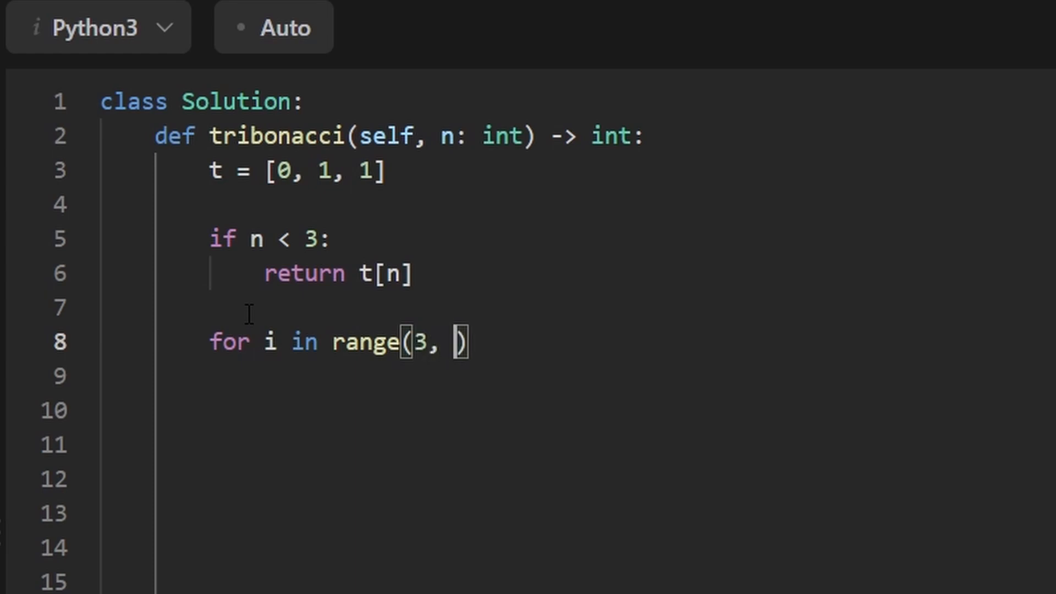
type("n + 1):")
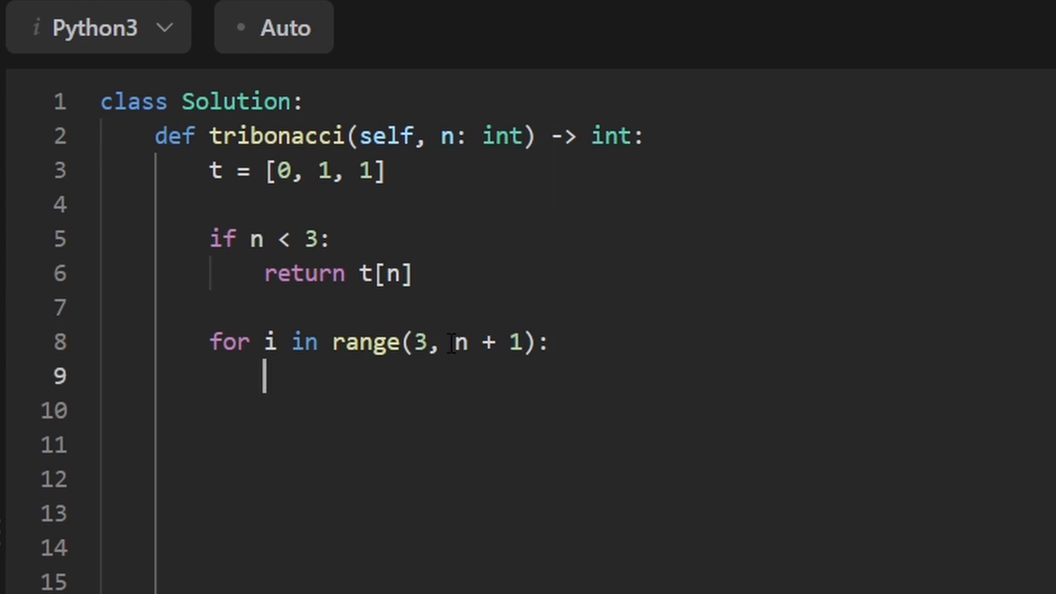
Step: Point out the bound n + 1 and variable i, then start the indented loop body
double_click(459, 342)
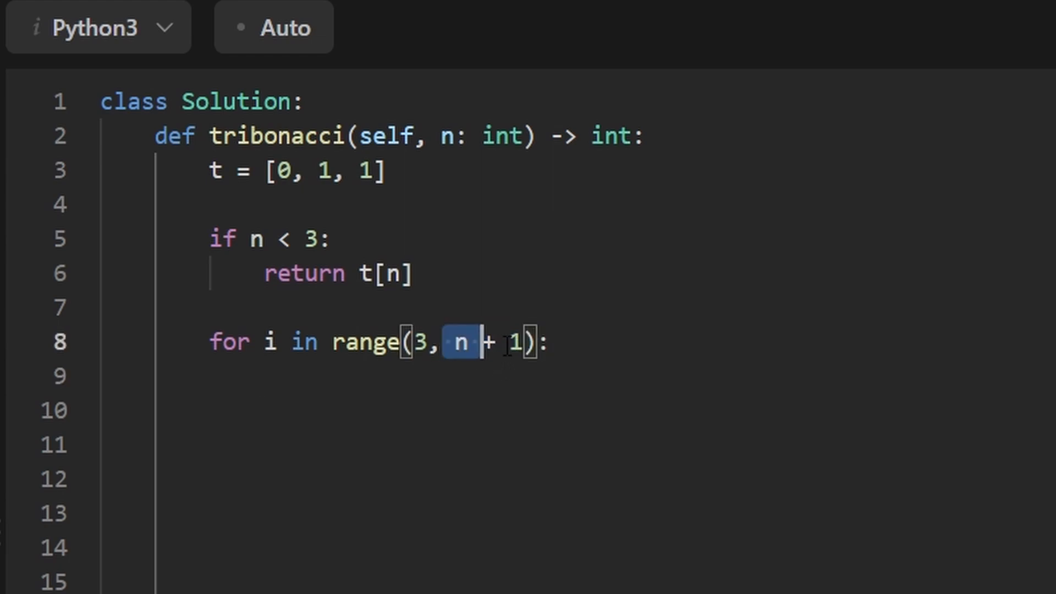
double_click(280, 341)
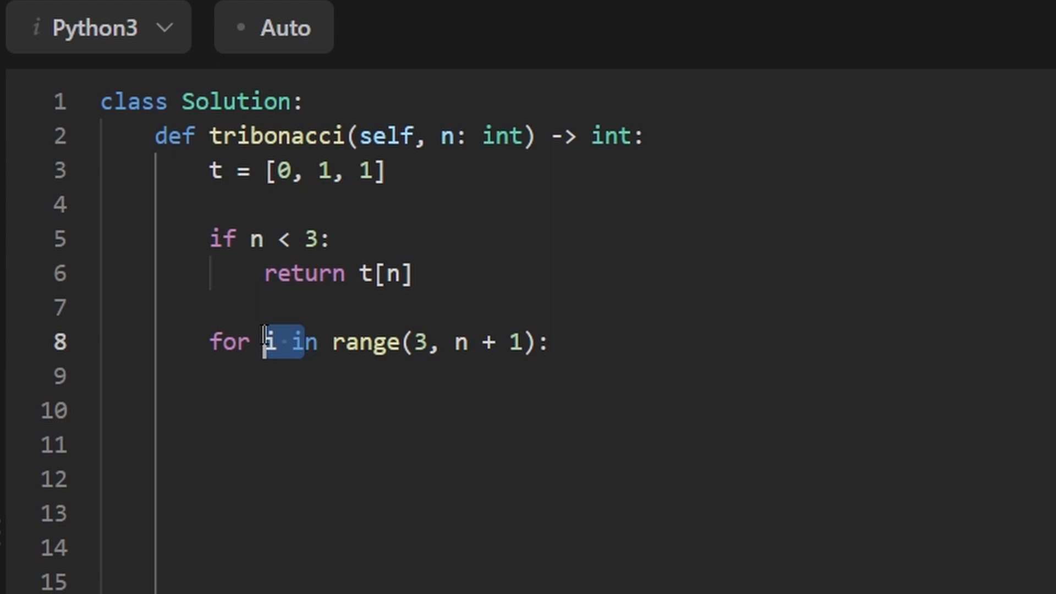
left_click(548, 341)
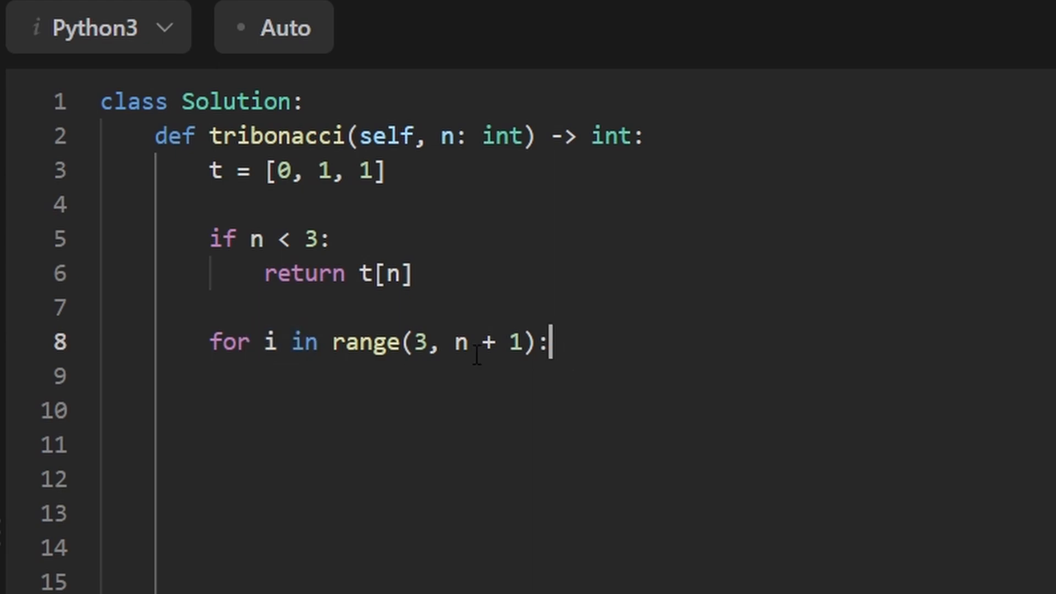
key("Return")
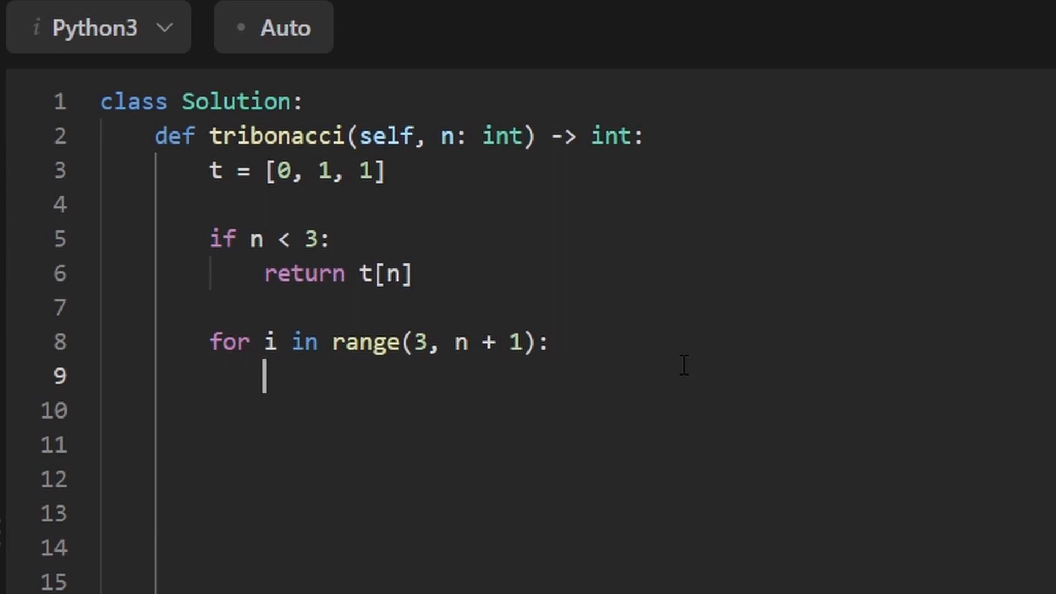
Step: Write the left side of the shift, t[0], t[1], t[2], inside the loop
type("t")
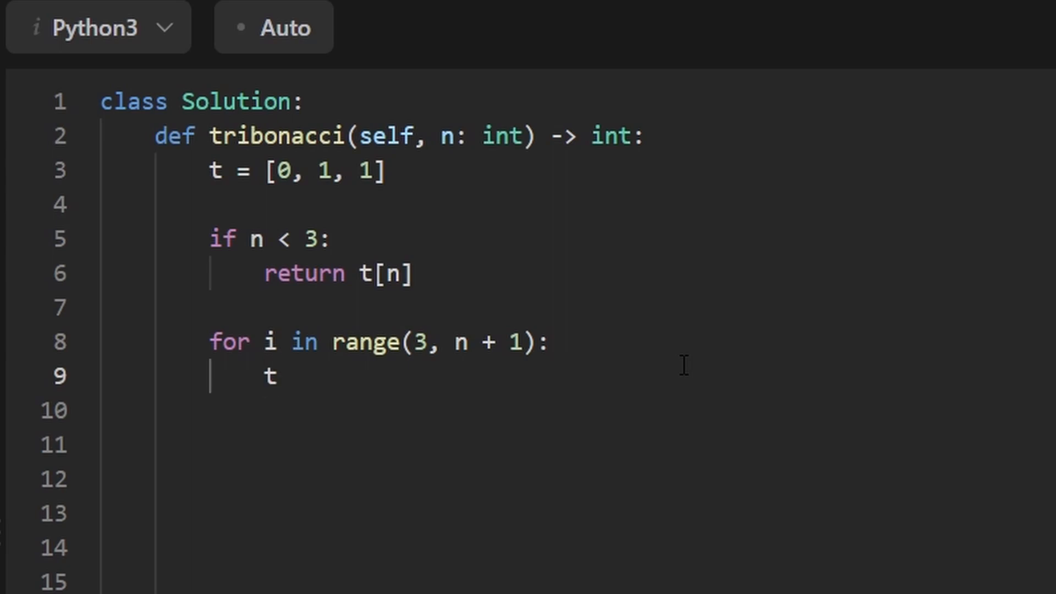
type("[0]")
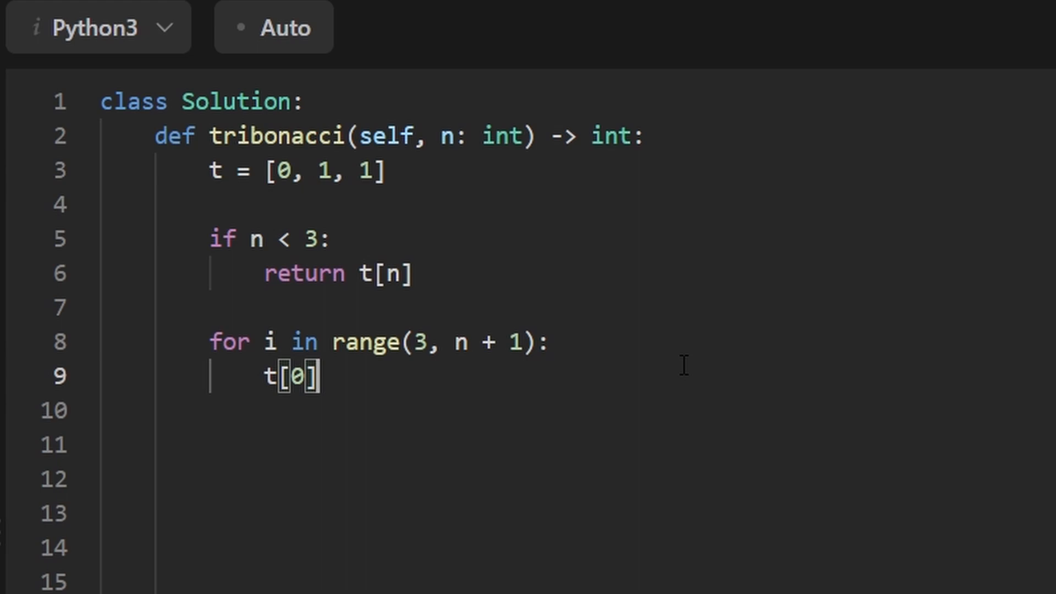
type(", t[1]")
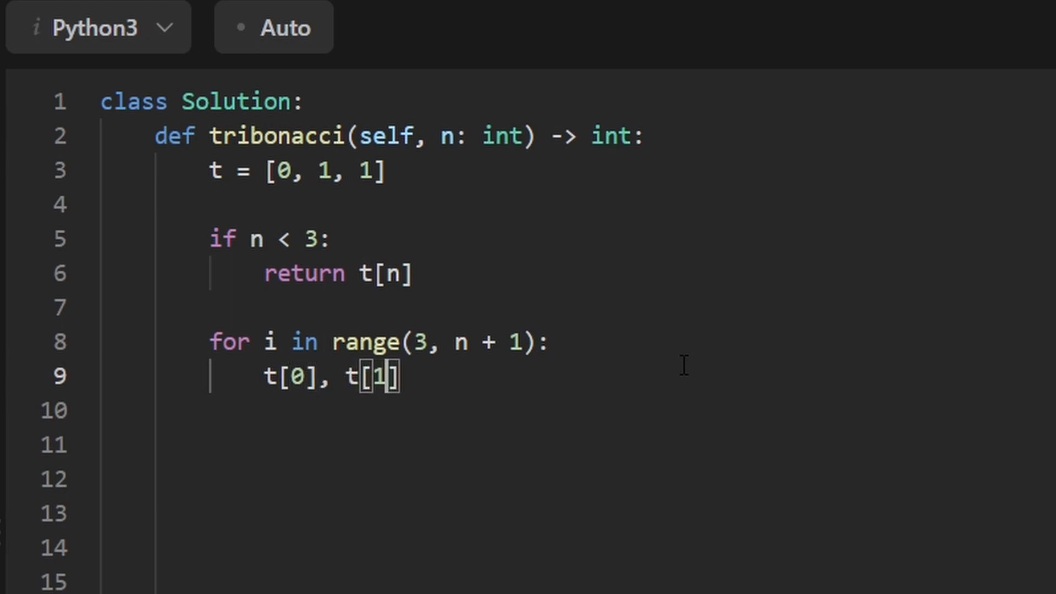
type(", t[")
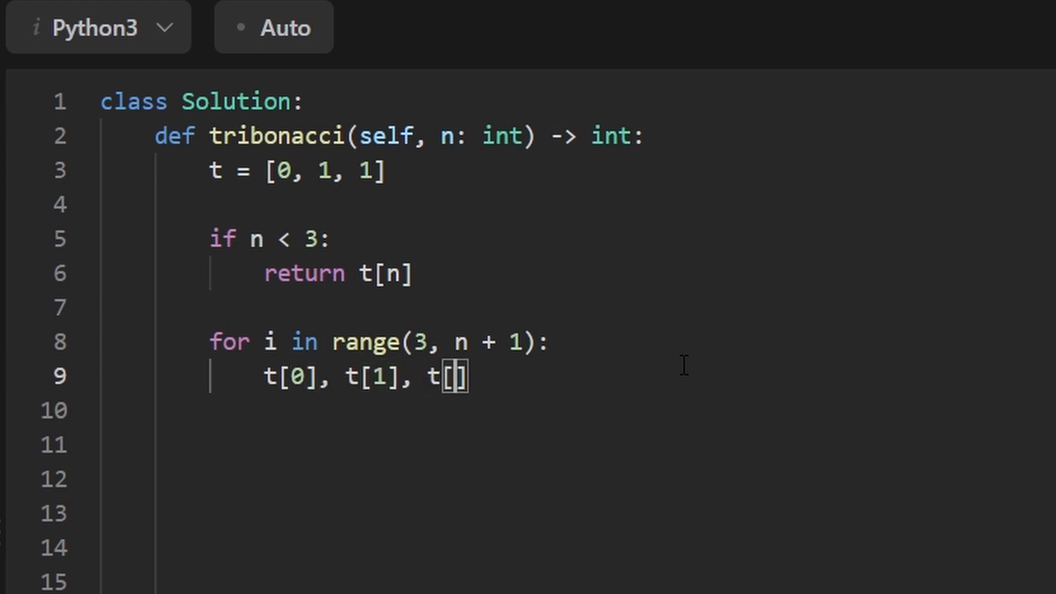
type("2")
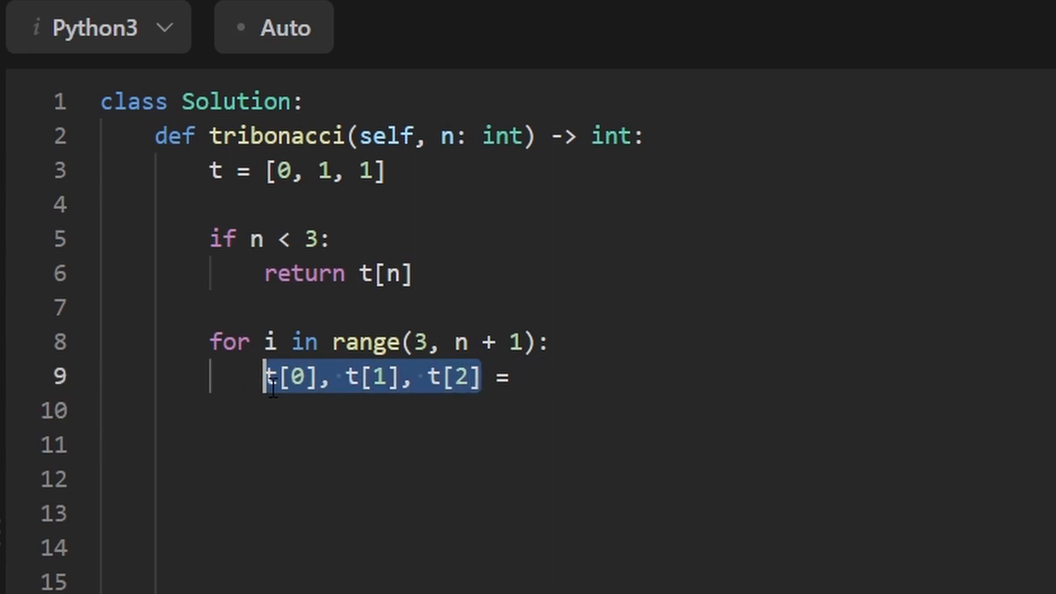
Step: Complete the right side as t[1], t[2], sum(t) on line 9
left_click(521, 375)
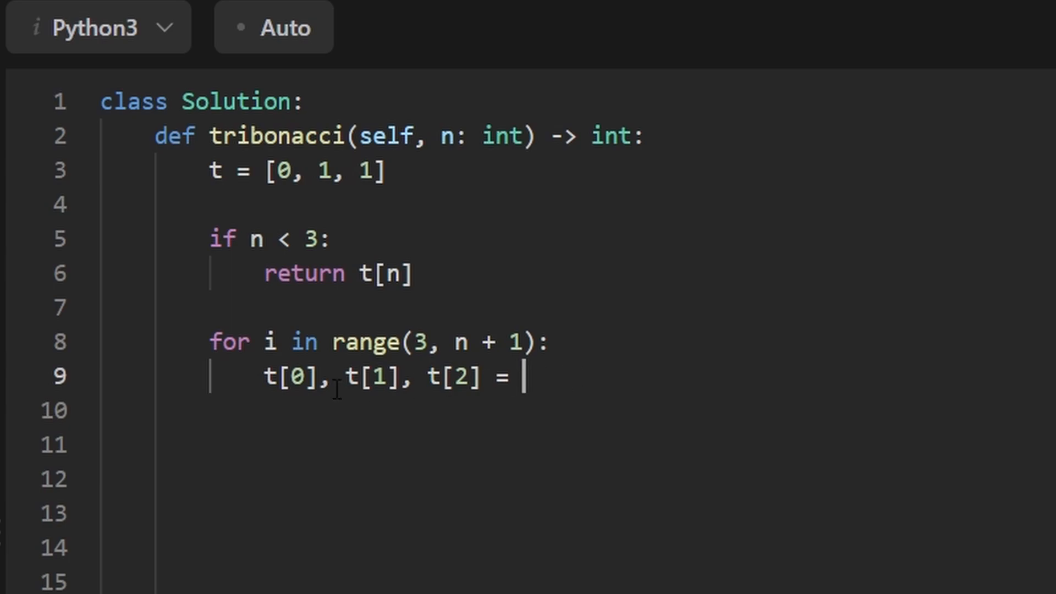
type("t")
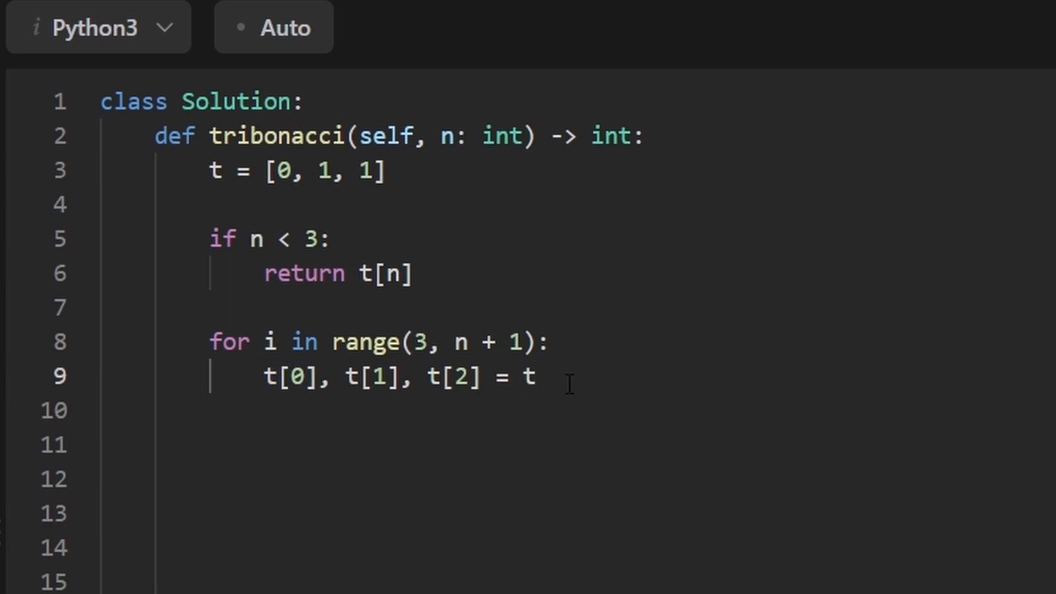
type("[1],")
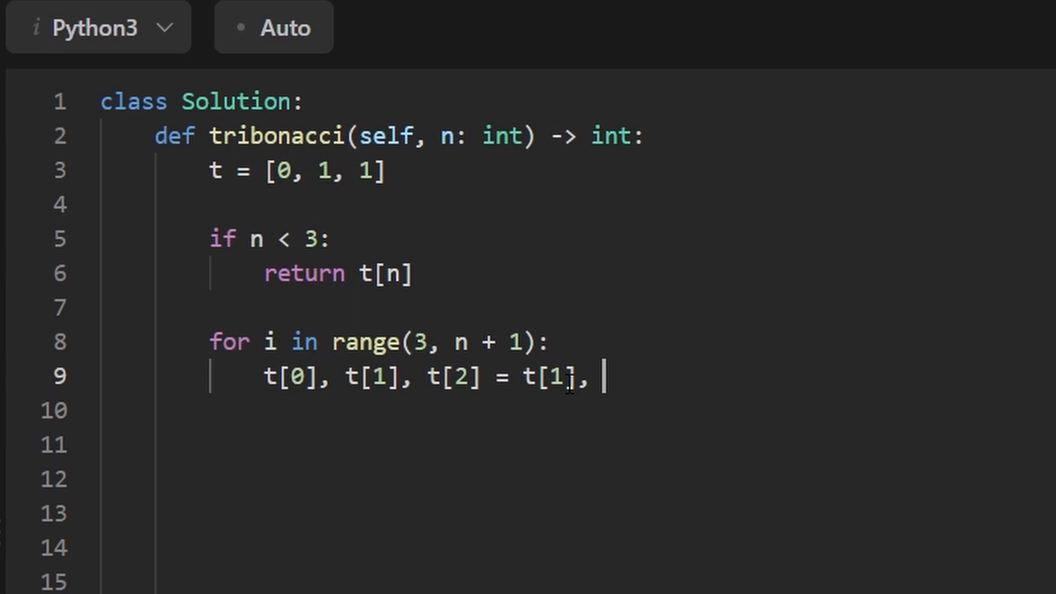
type("t[2]")
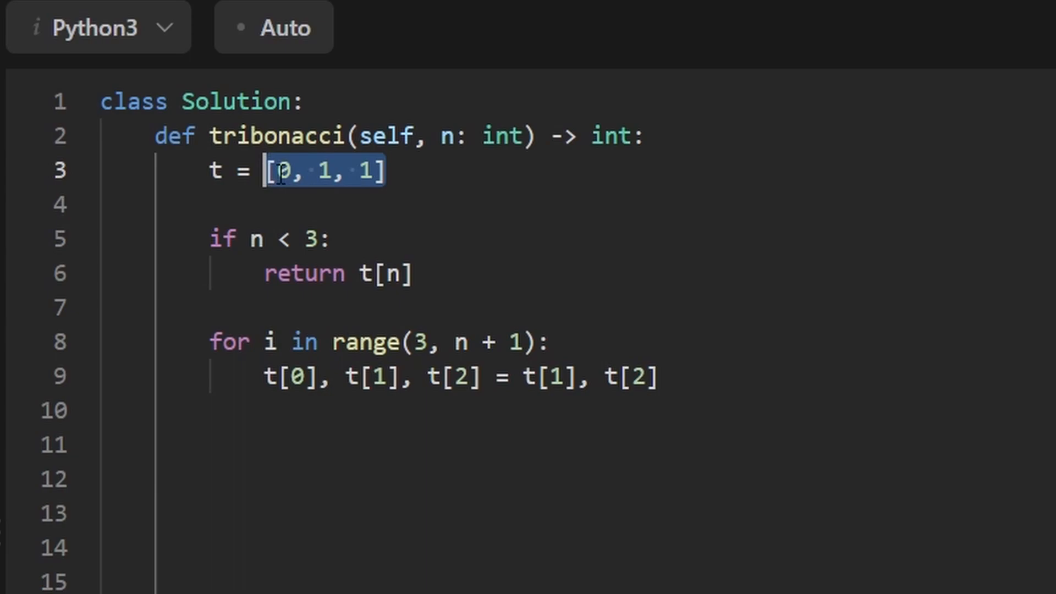
left_click(660, 376)
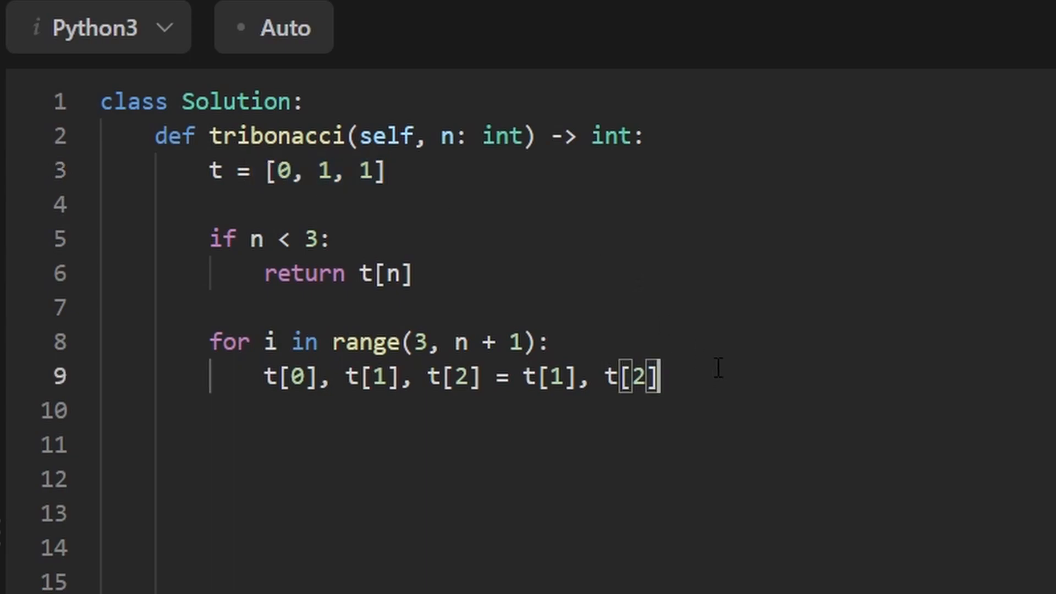
type(", sum(t")
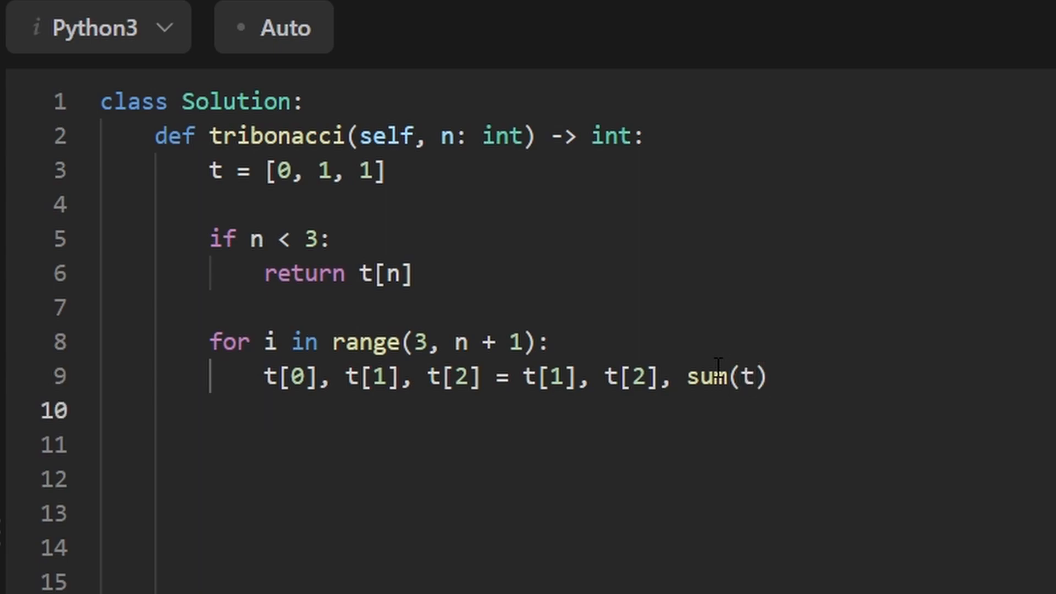
Step: Add 'return t[2]' after the loop, highlighting sum(t) along the way
type("return")
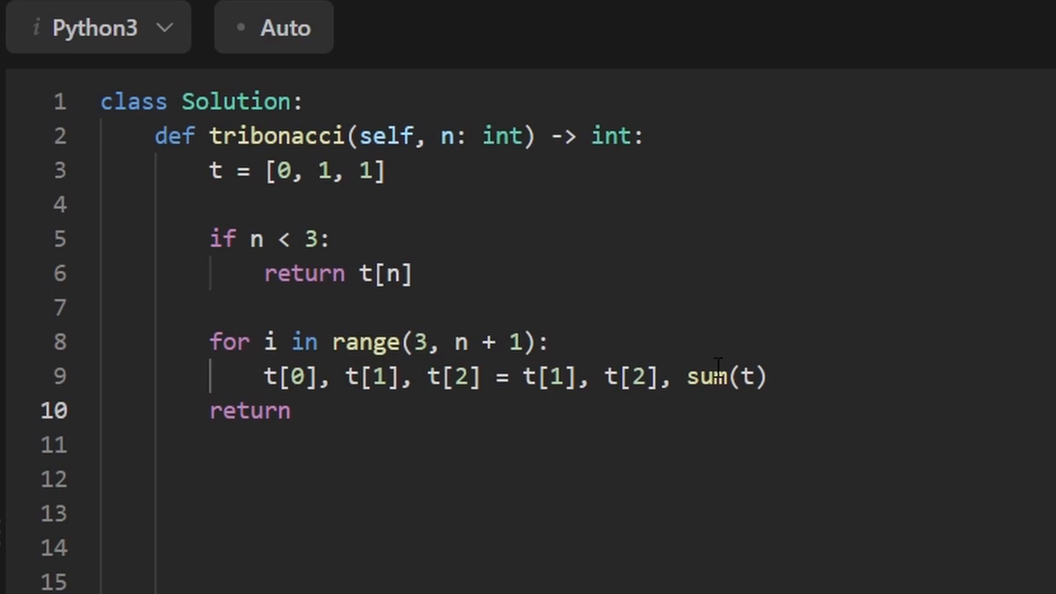
double_click(710, 376)
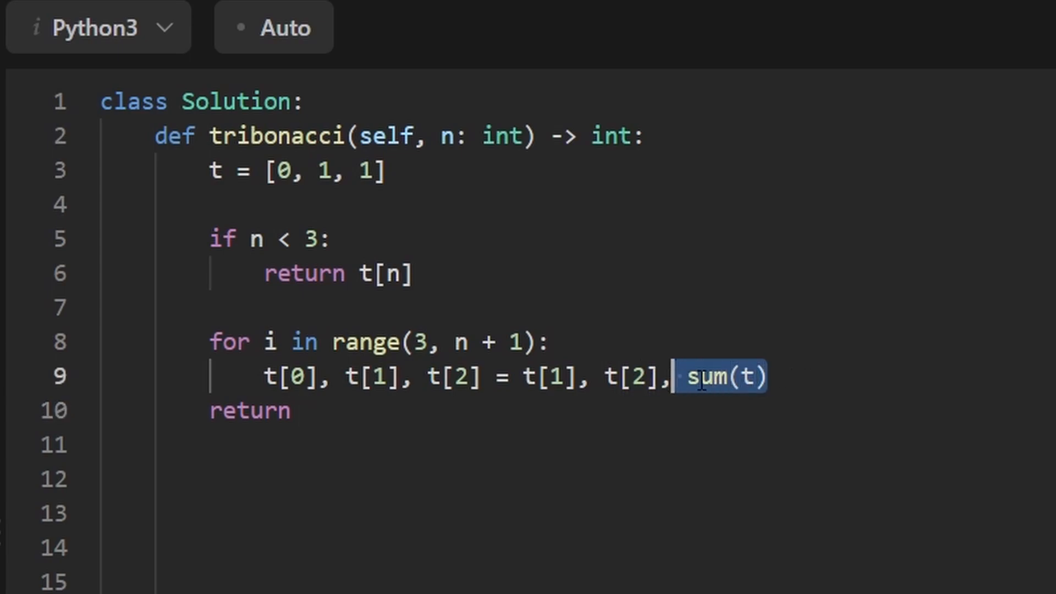
left_click(367, 170)
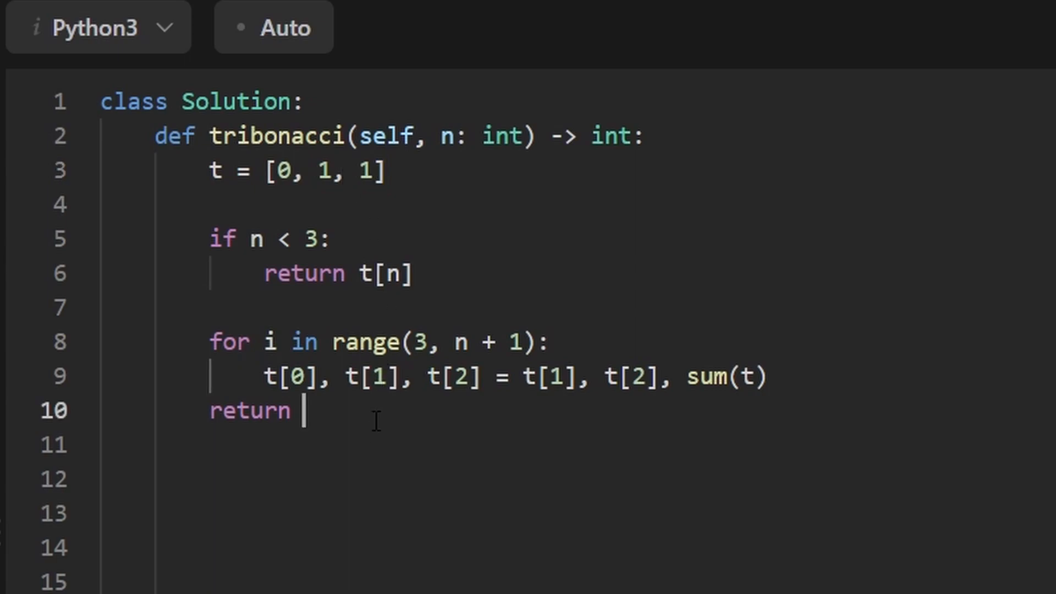
type("t[")
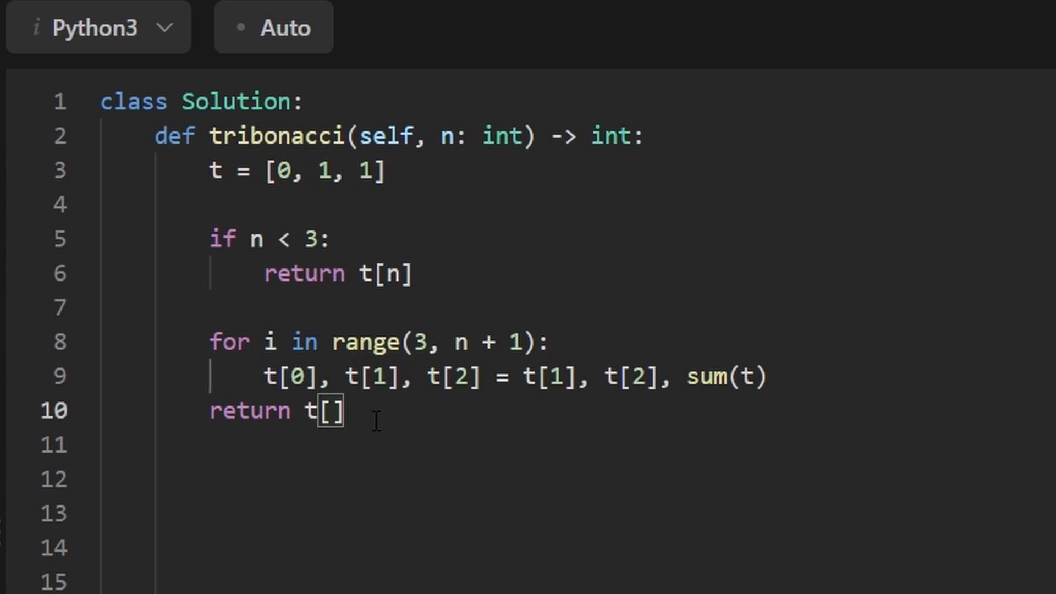
type("2")
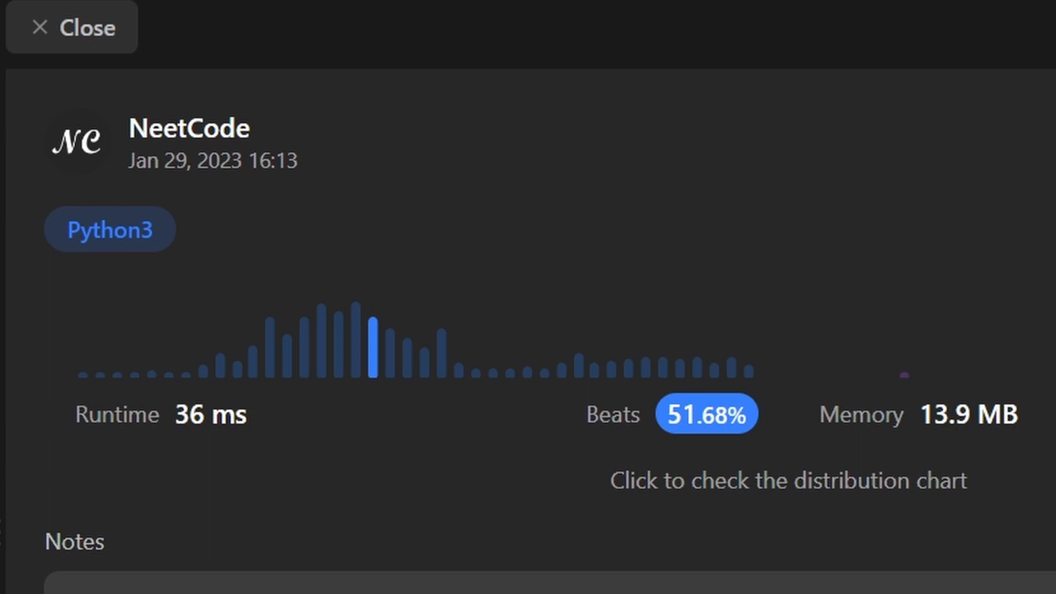
mouse_move(650, 424)
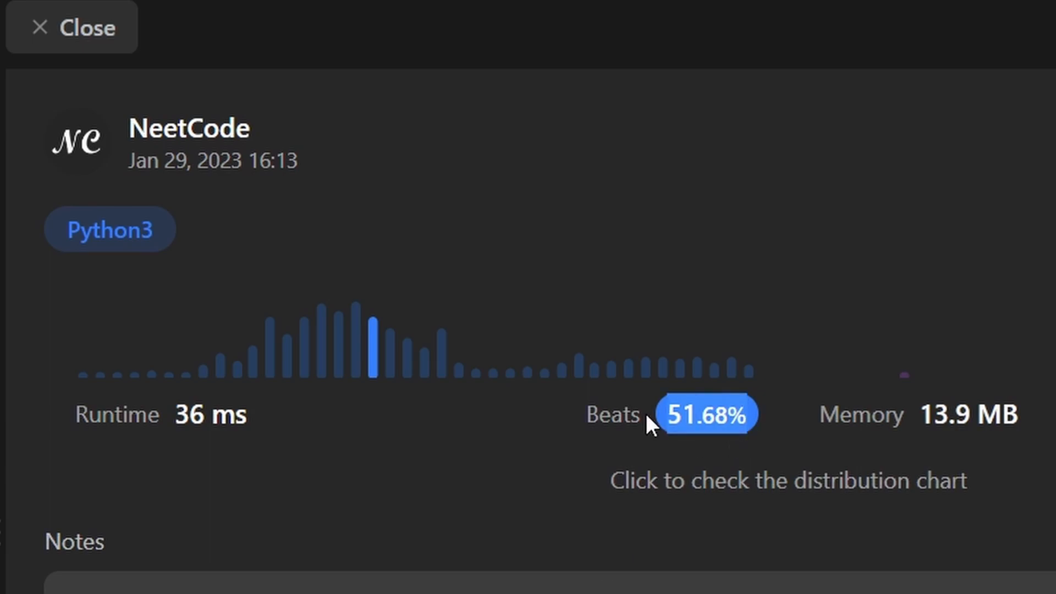
mouse_move(771, 425)
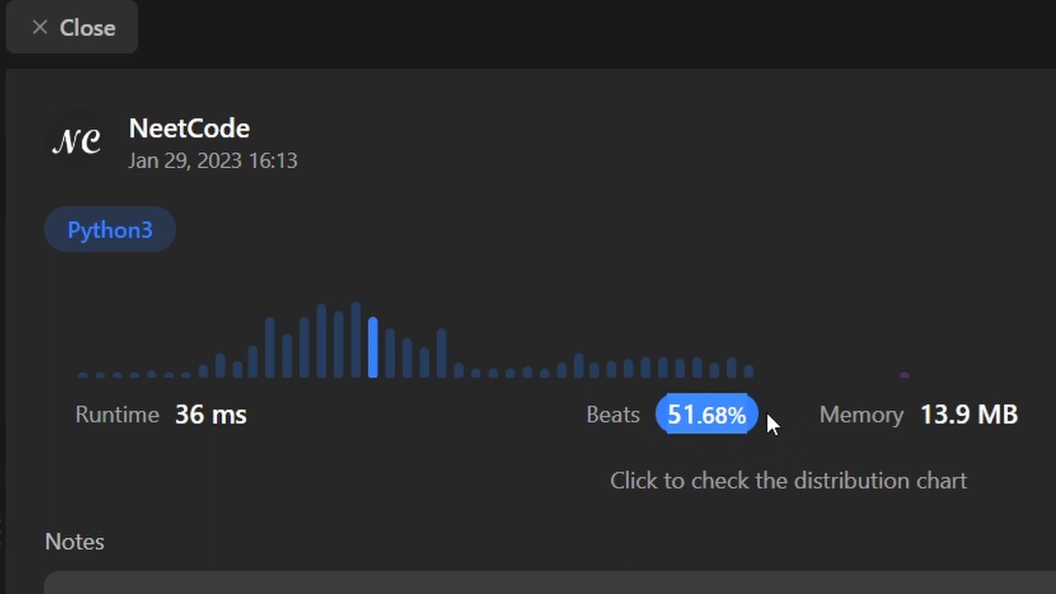
mouse_move(771, 438)
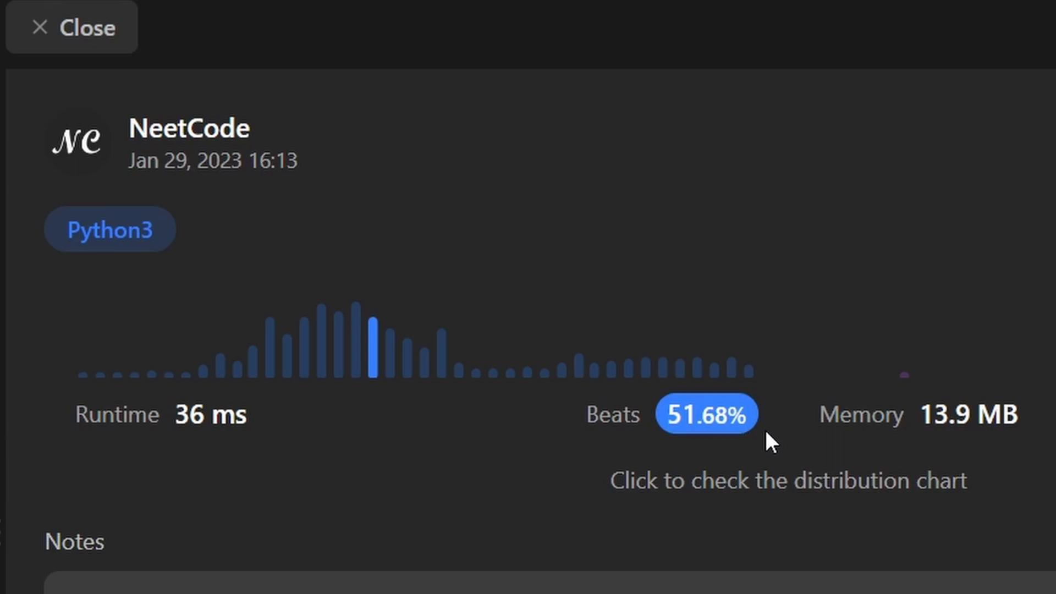
mouse_move(771, 454)
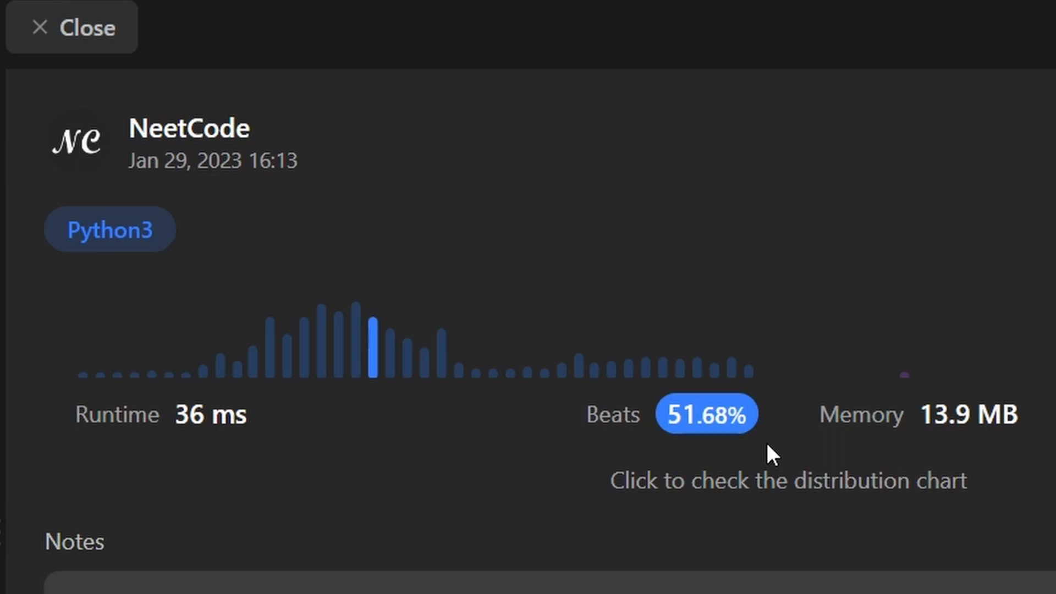